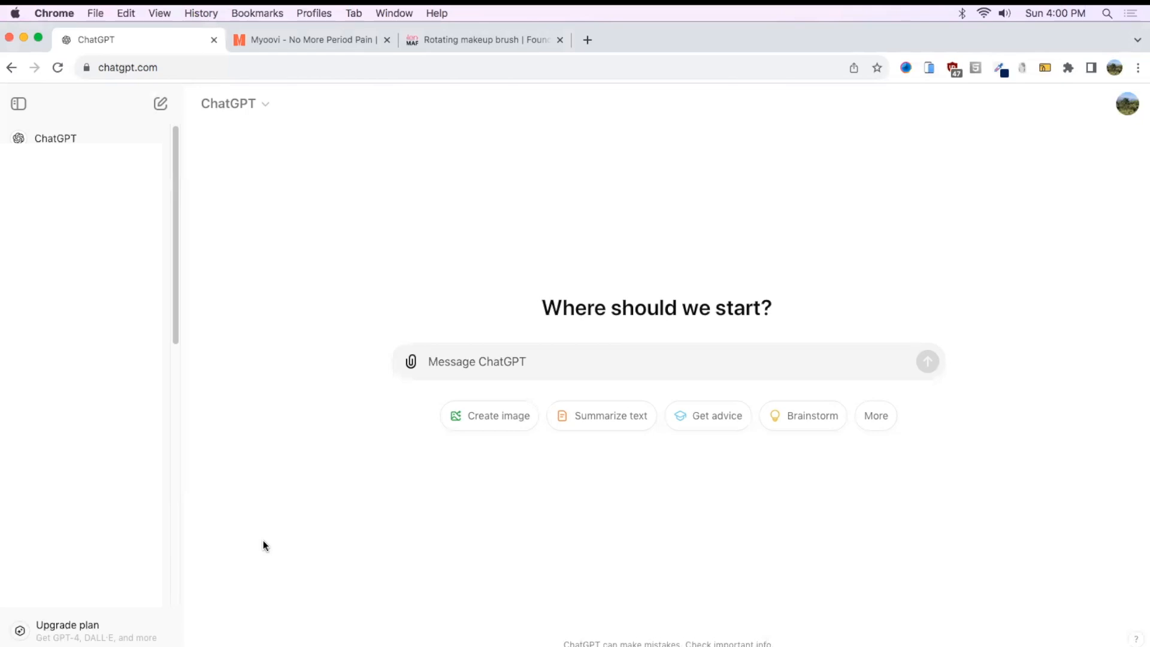
- Draft a ChatGPT question on common objections to the Myoovi Period Pain Relief Device, with its link
{"action": "left_click", "coordinate": [476, 361]}
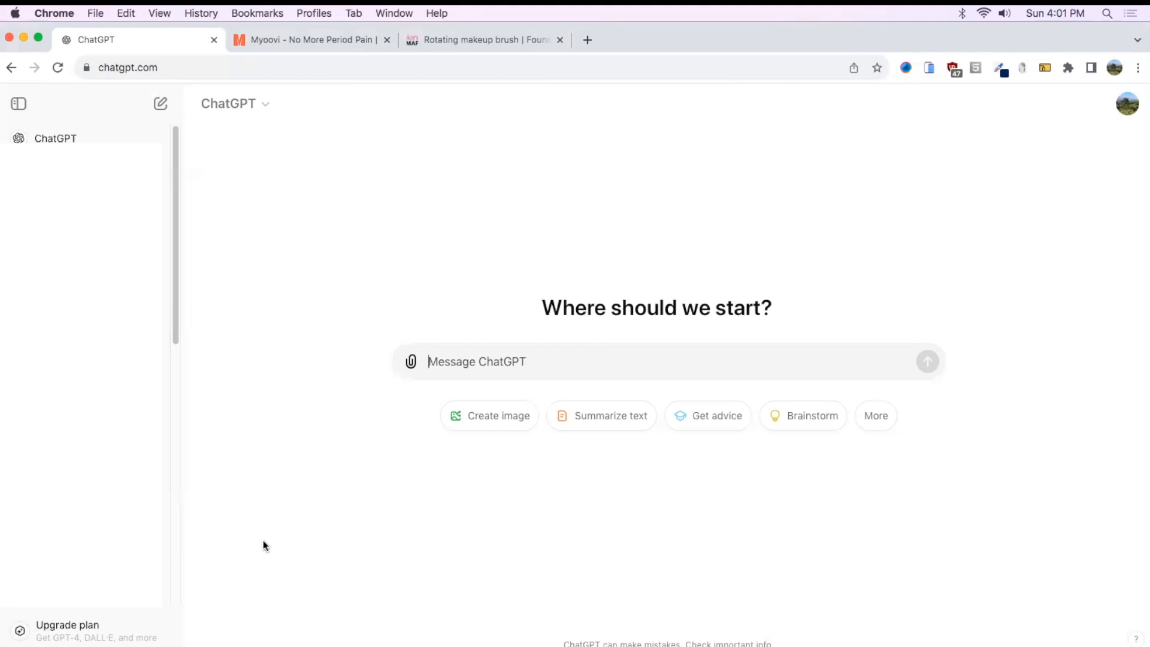
{"action": "left_click", "coordinate": [308, 39]}
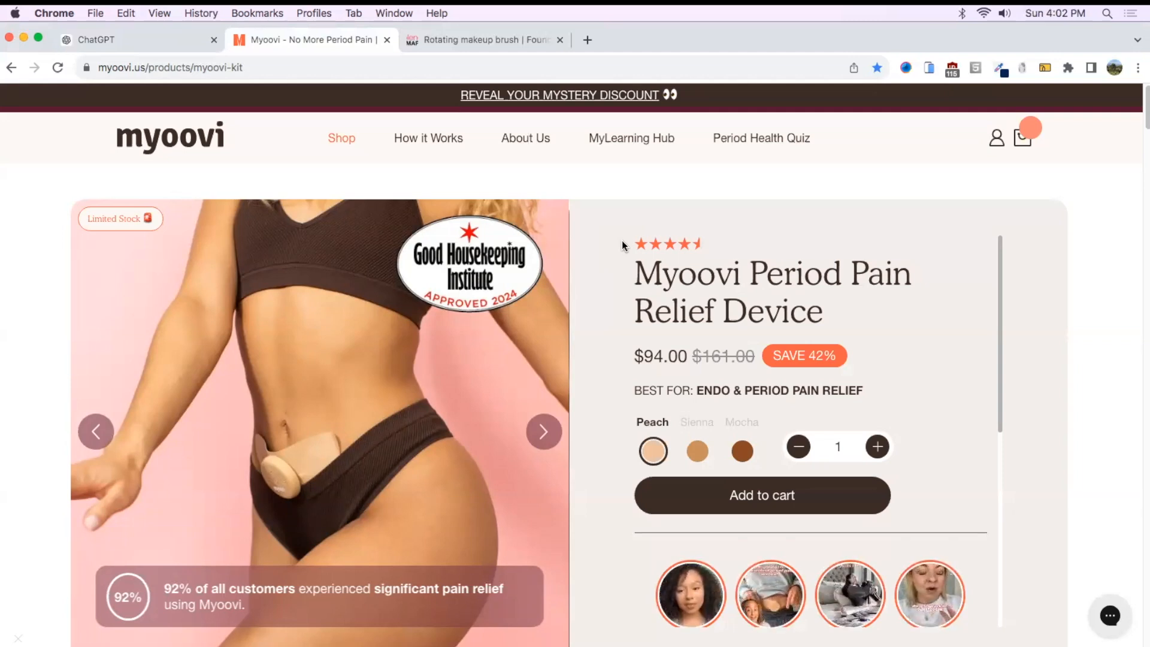
{"action": "left_click", "coordinate": [95, 39]}
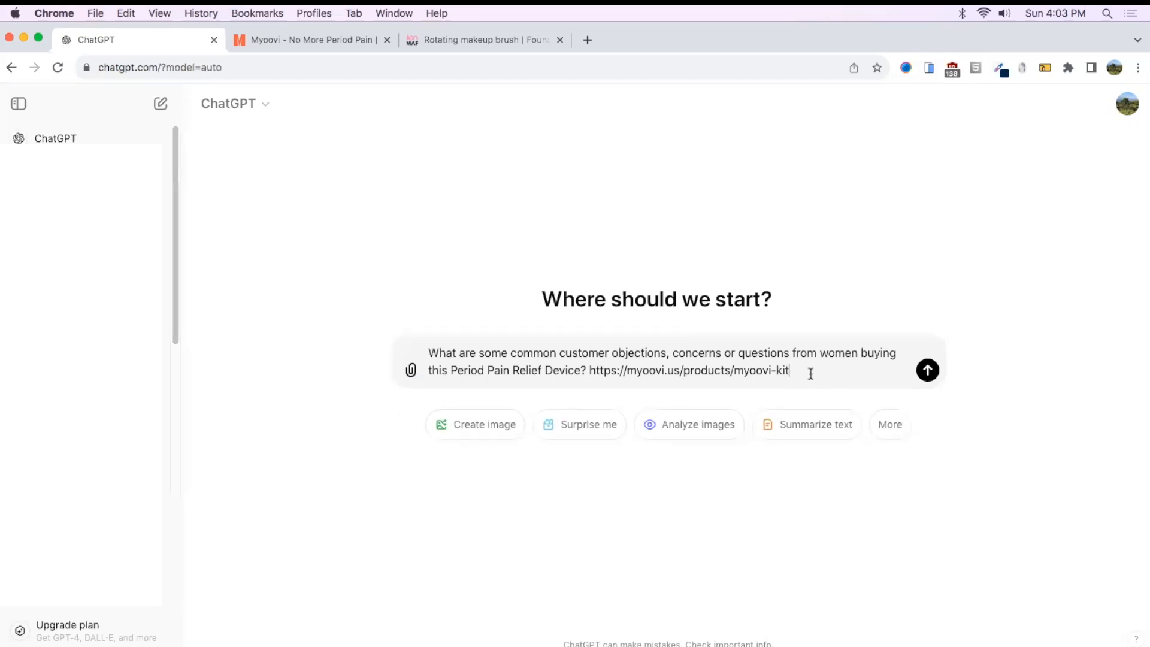
- Send the objections question and review ChatGPT's eight categories of customer concerns
{"action": "left_click", "coordinate": [928, 371]}
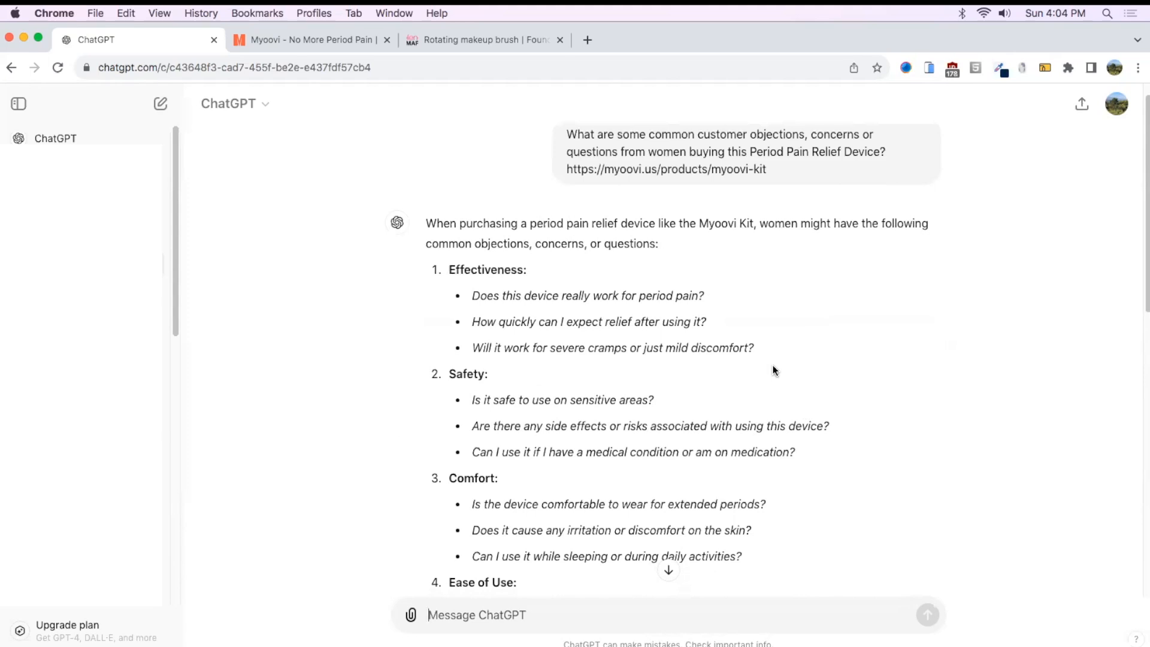
{"action": "mouse_move", "coordinate": [633, 331]}
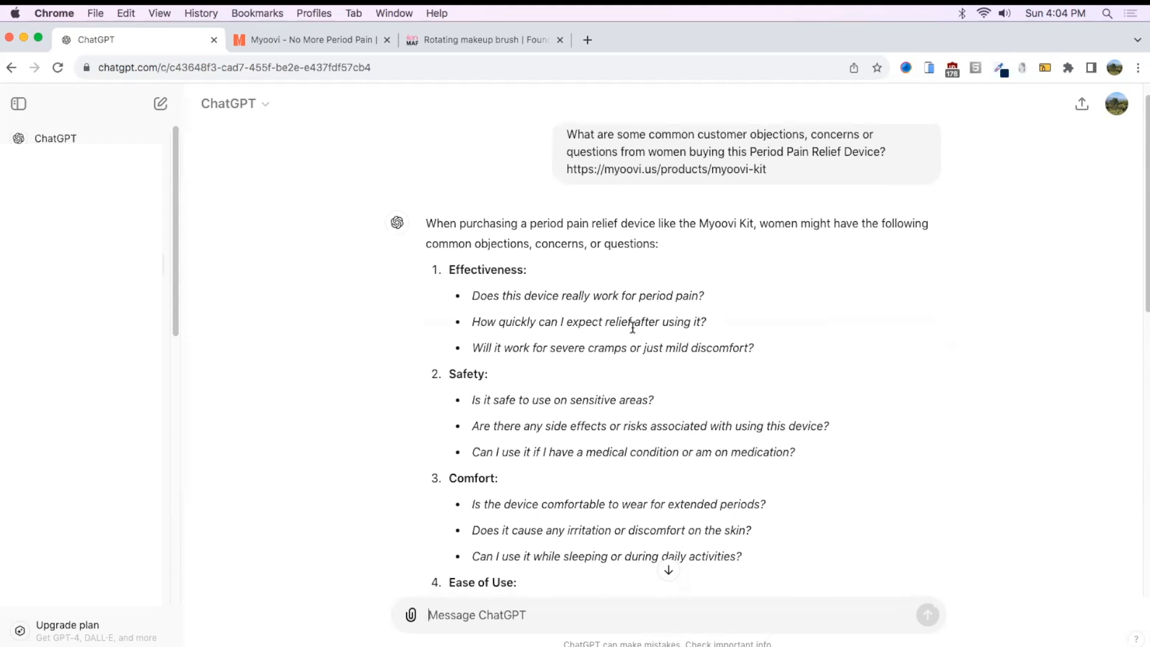
{"action": "scroll", "scroll_direction": "down", "scroll_amount": 3}
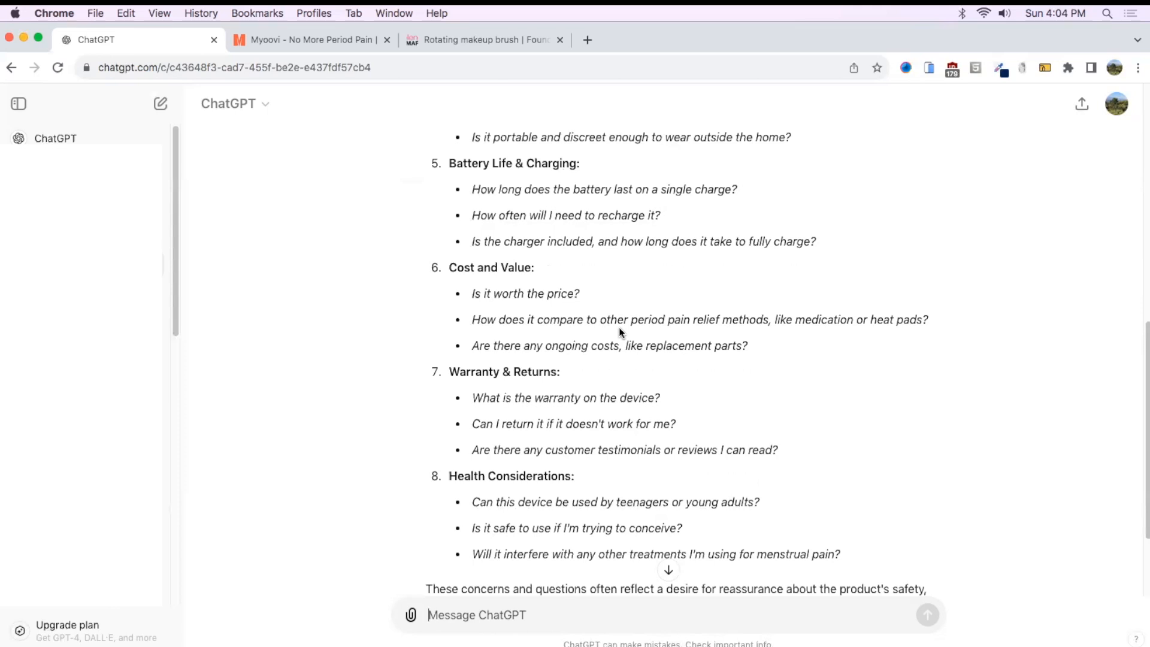
{"action": "scroll", "scroll_direction": "up", "scroll_amount": 3}
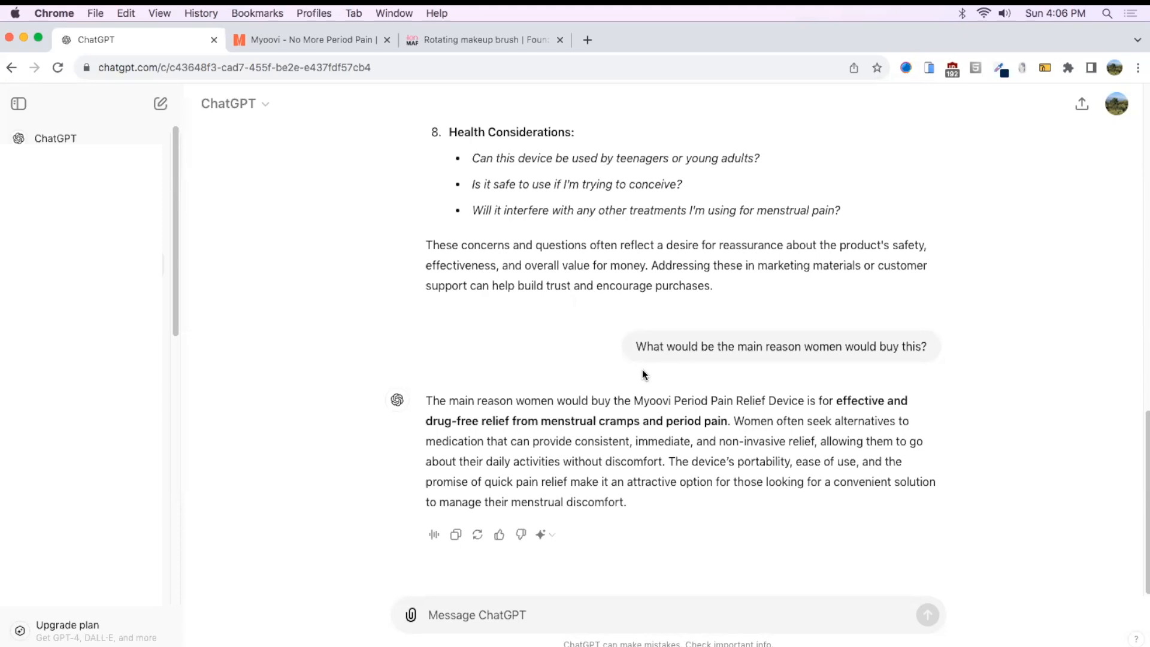
{"action": "mouse_move", "coordinate": [575, 446]}
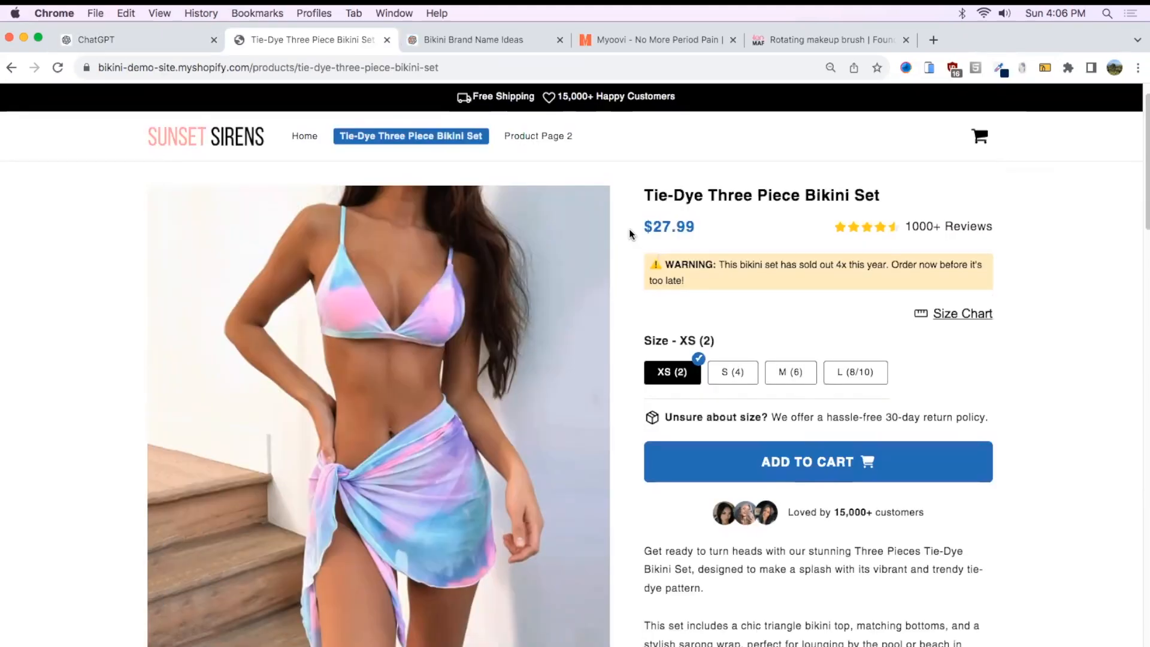
- Scroll the Tie-Dye Three Piece Bikini Set page down to its description
{"action": "scroll", "scroll_direction": "down", "scroll_amount": 3}
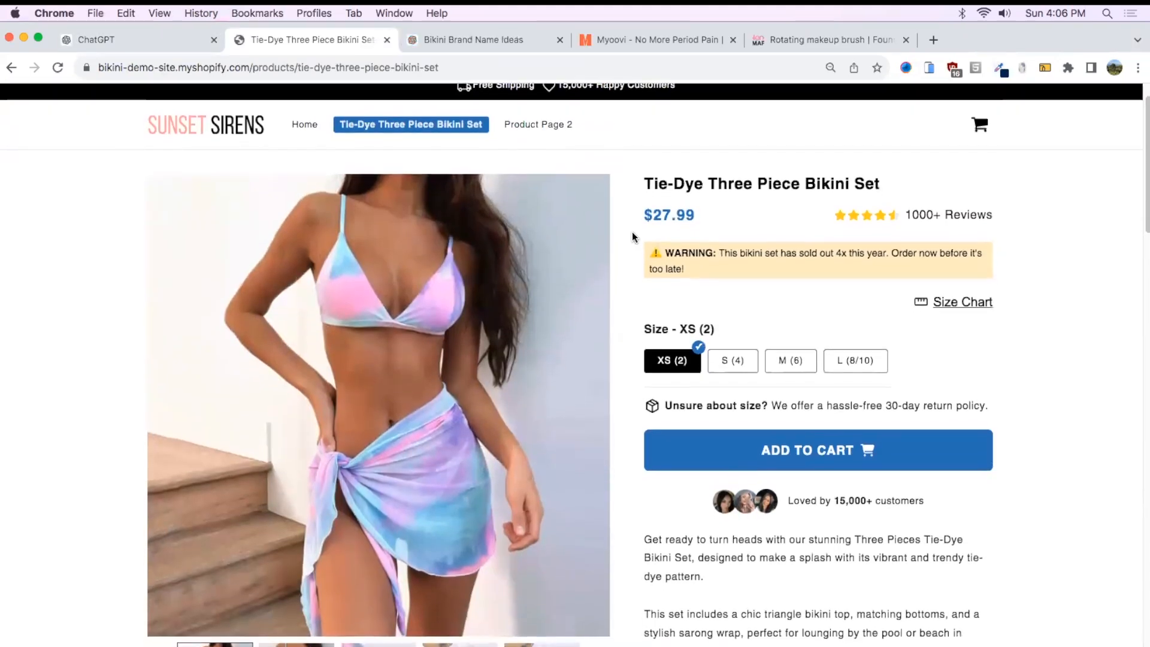
{"action": "scroll", "scroll_direction": "down", "scroll_amount": 3}
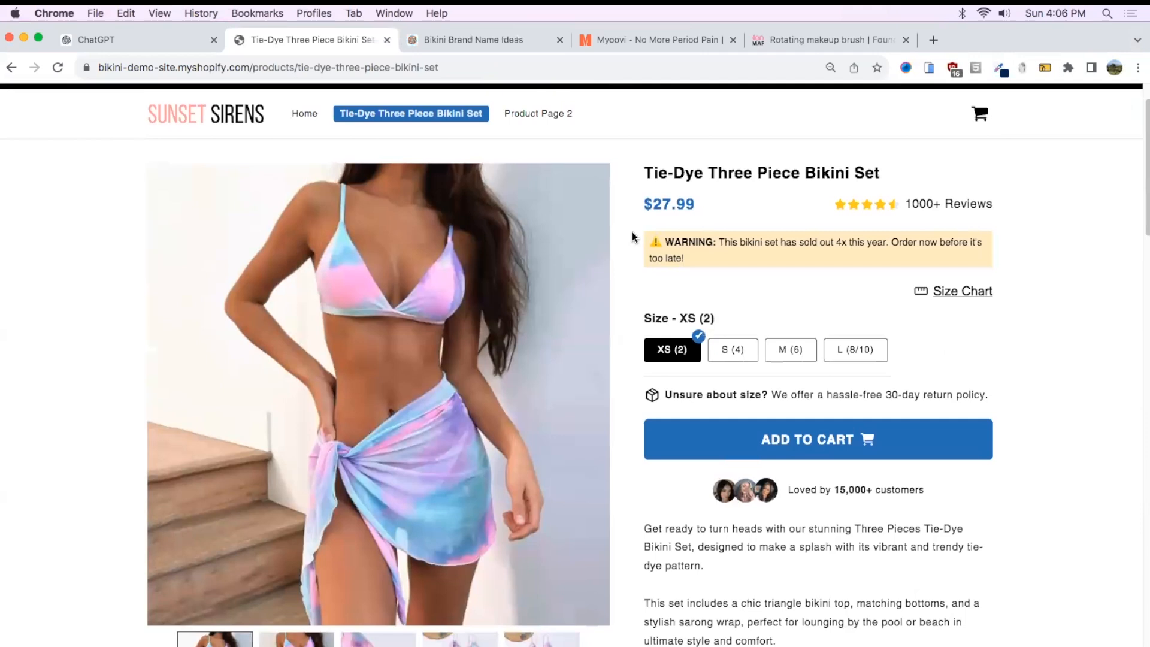
{"action": "scroll", "scroll_direction": "down", "scroll_amount": 3}
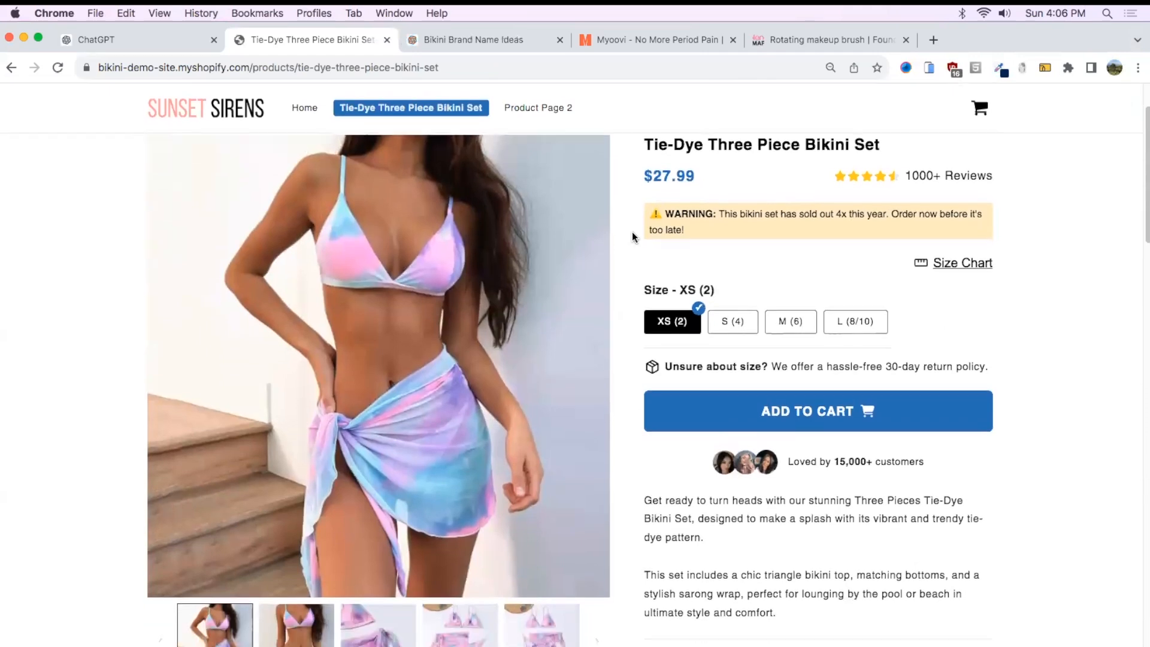
{"action": "scroll", "scroll_direction": "down", "scroll_amount": 3}
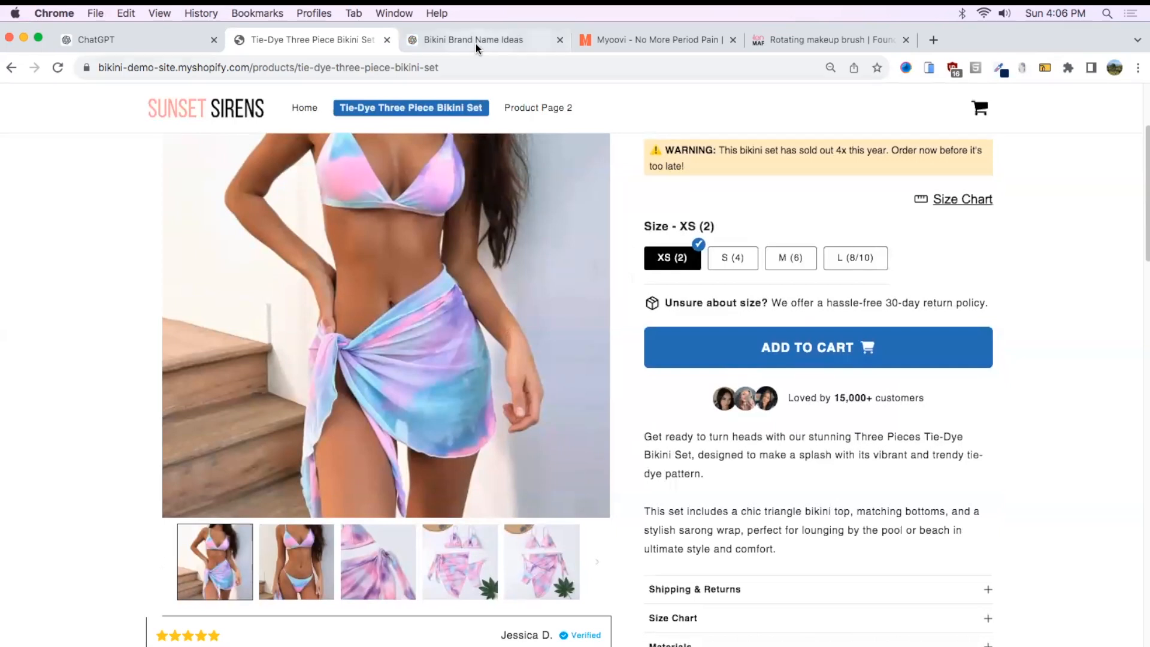
- Switch to the Bikini Brand Name Ideas chat and review its bikini descriptions
{"action": "left_click", "coordinate": [473, 40]}
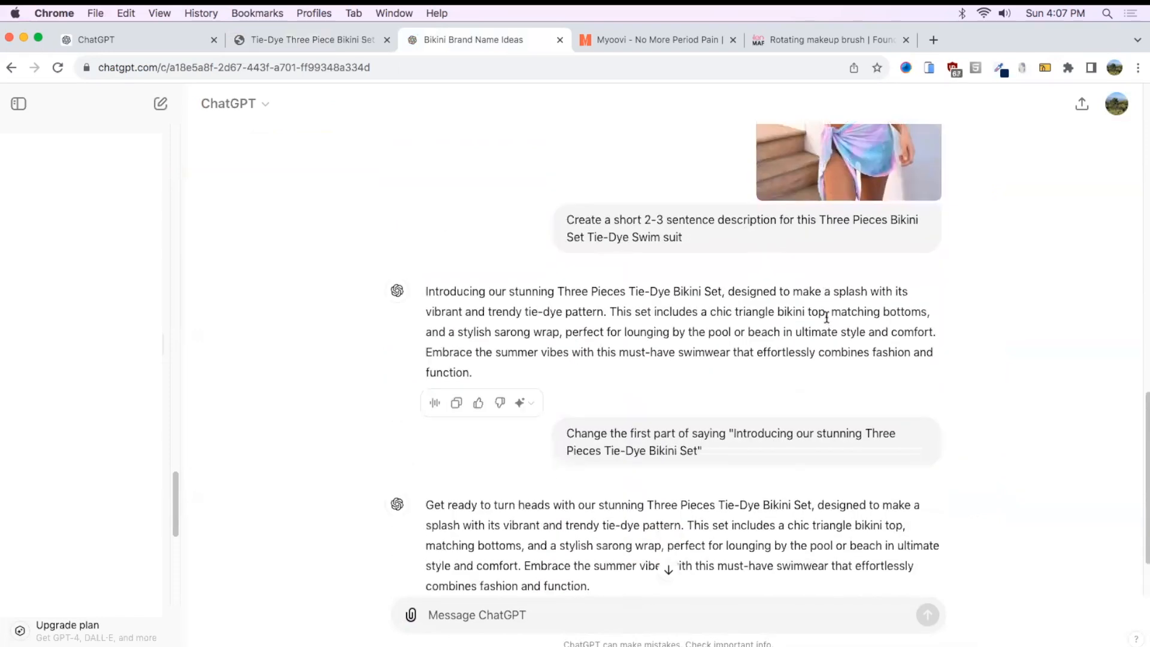
{"action": "scroll", "scroll_direction": "down", "scroll_amount": 3}
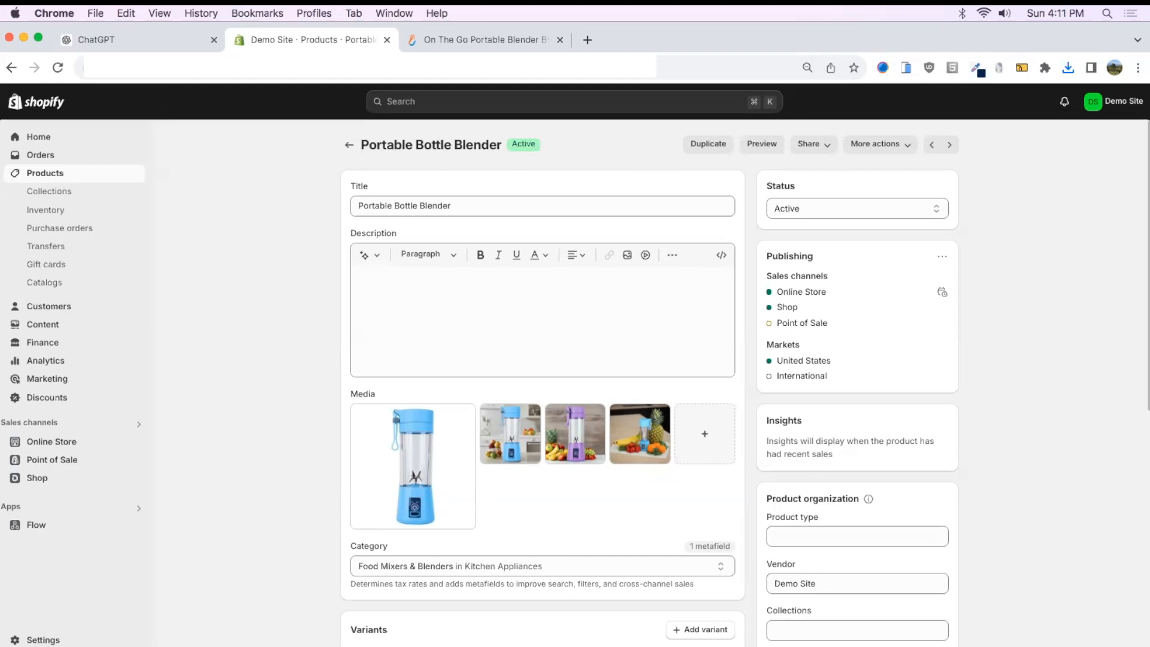
- Inspect the Portable Bottle Blender's main photo, then return to the product details
{"action": "scroll", "scroll_direction": "down", "scroll_amount": 3}
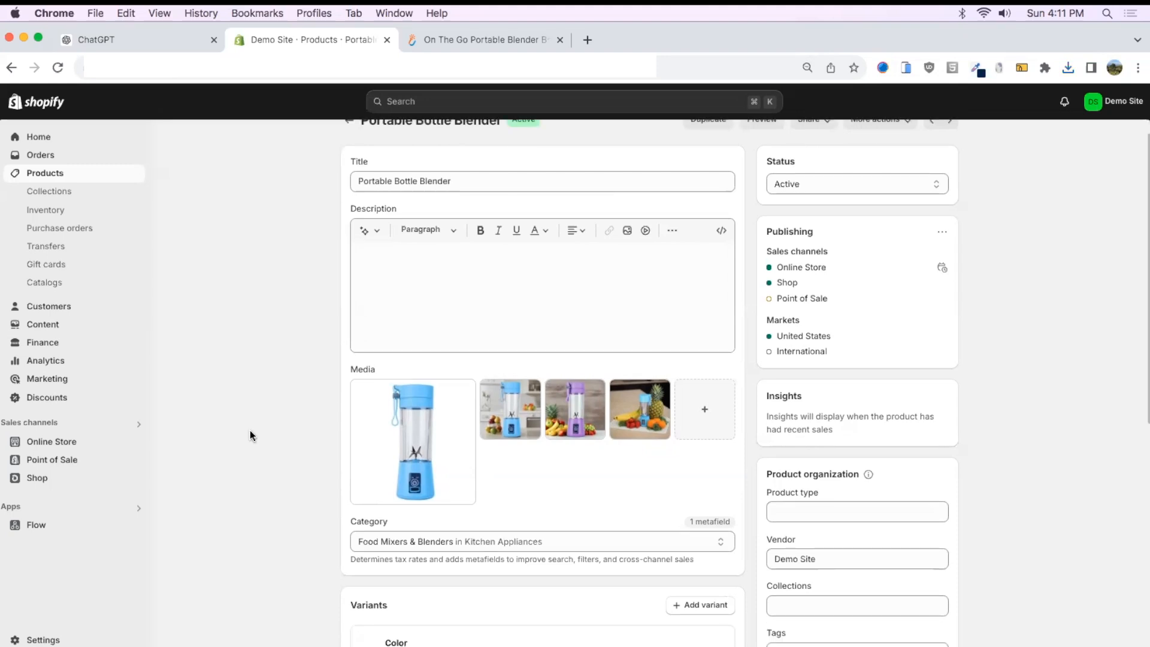
{"action": "scroll", "scroll_direction": "down", "scroll_amount": 3}
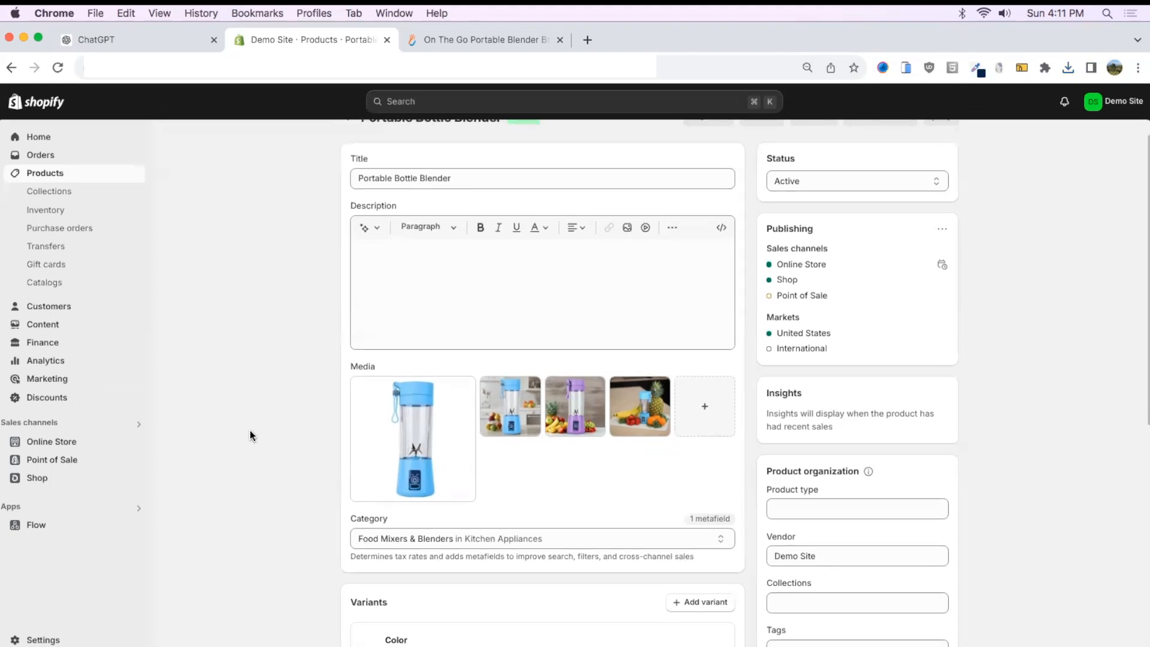
{"action": "left_click", "coordinate": [413, 439]}
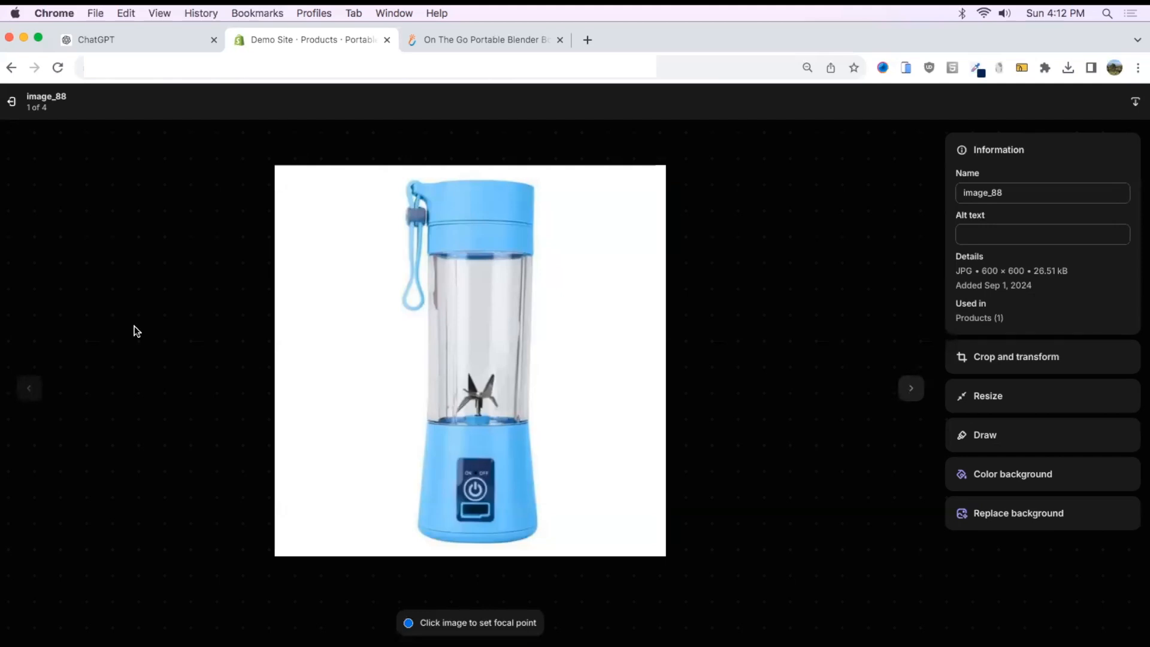
{"action": "left_click", "coordinate": [912, 388]}
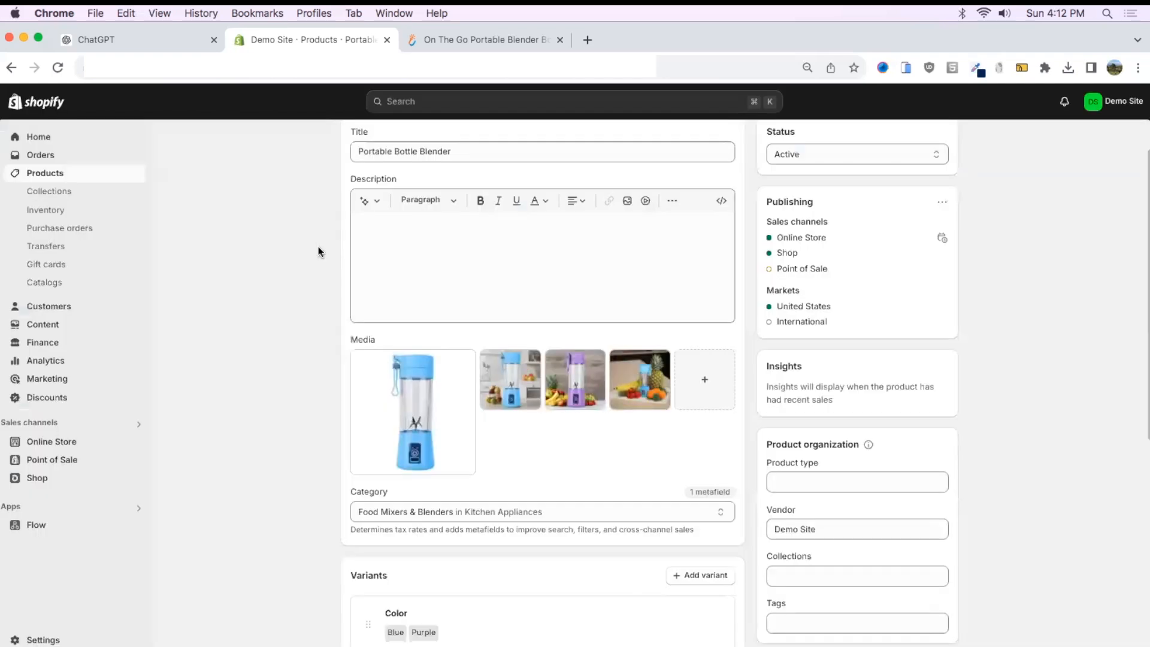
{"action": "mouse_move", "coordinate": [418, 458]}
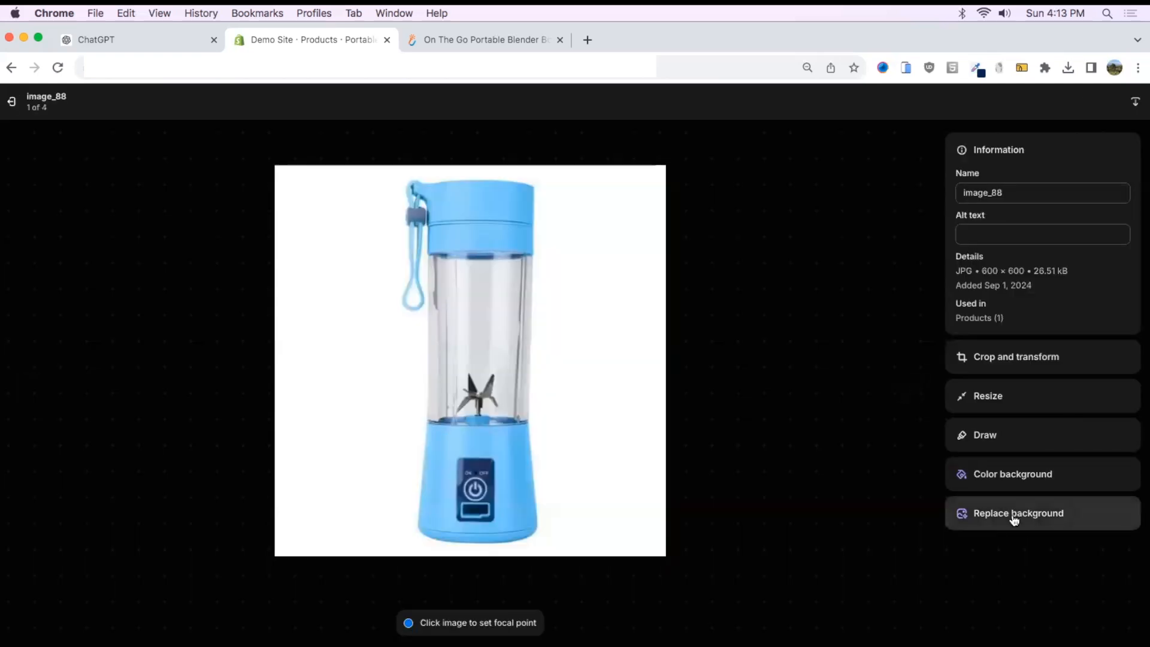
- Generate backgrounds with subject 'fruit blender' and 'kitchen background with fruits on the side'
{"action": "left_click", "coordinate": [1019, 513]}
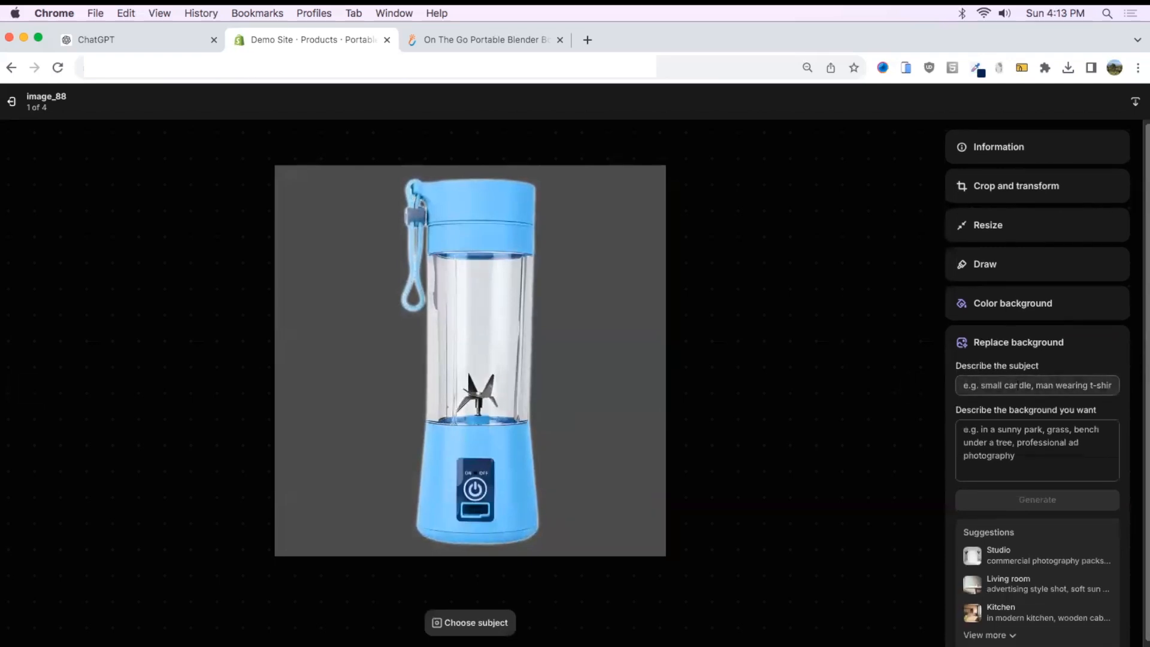
{"action": "left_click", "coordinate": [1038, 386]}
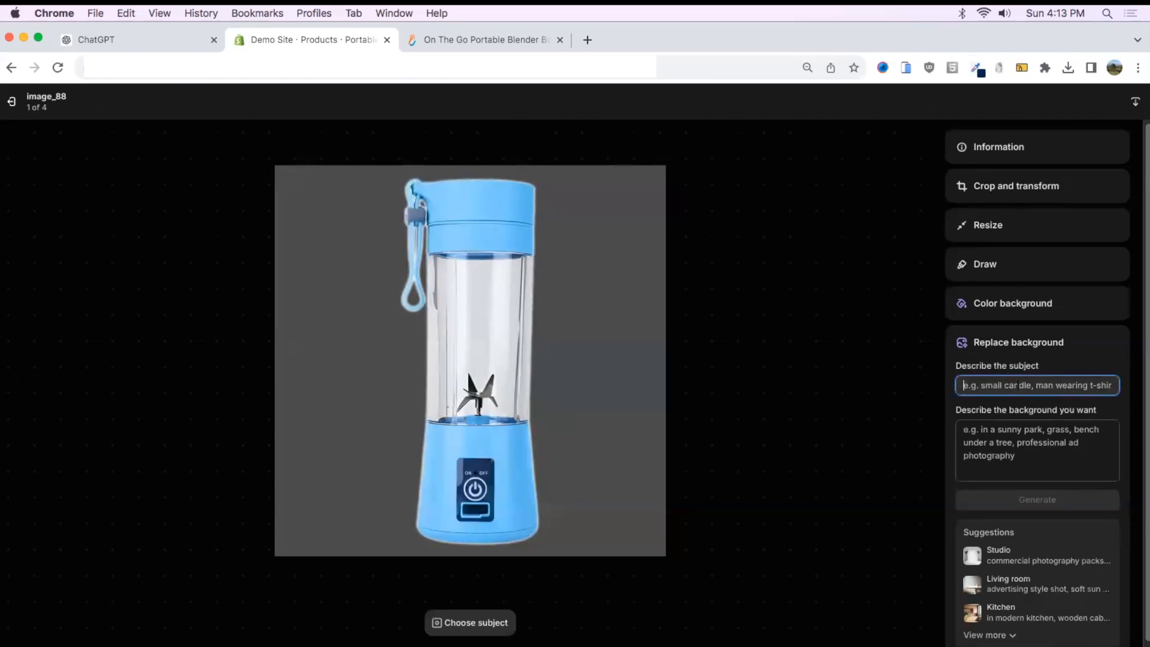
{"action": "type", "text": "fruit blender"}
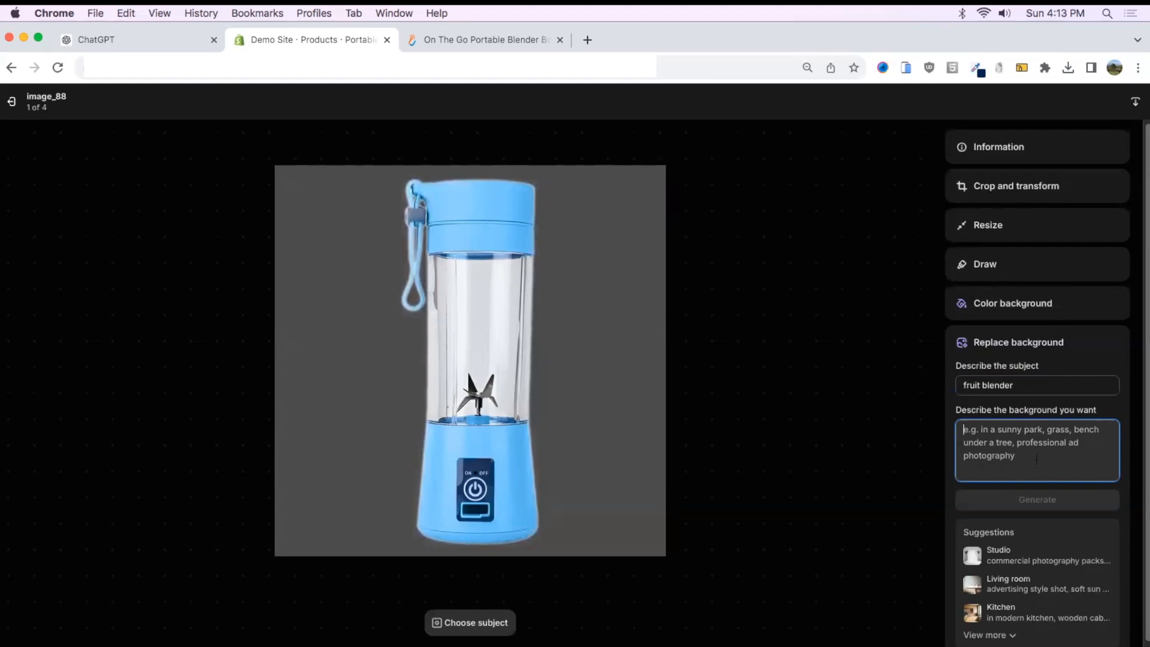
{"action": "type", "text": "kitchen background with fruits on the side"}
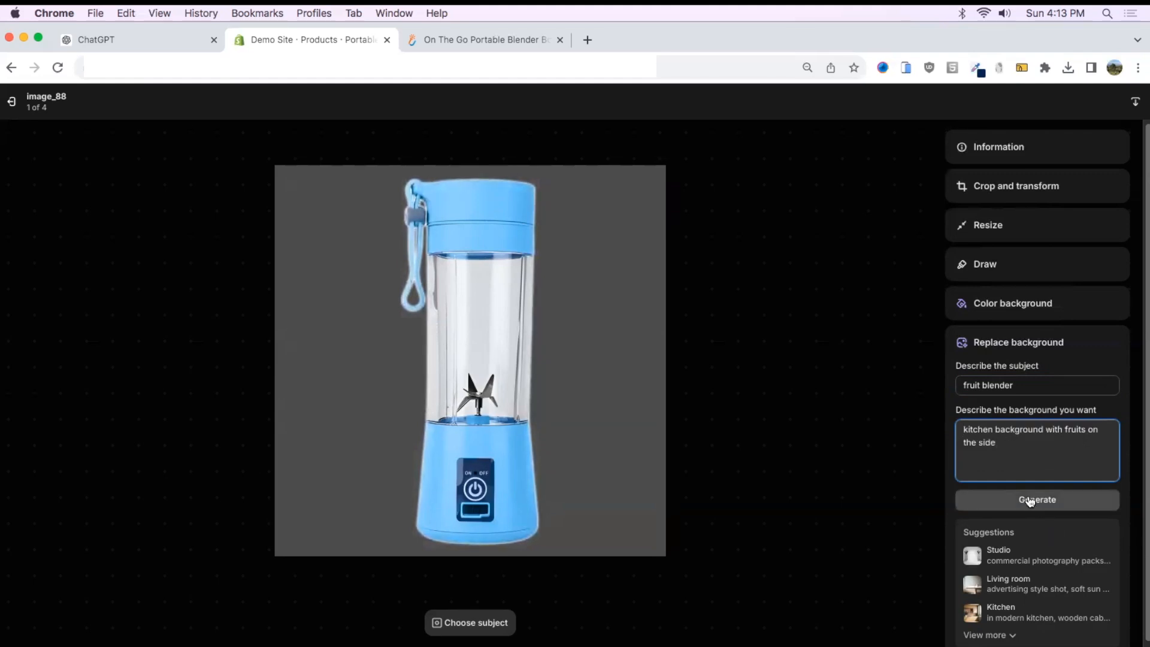
{"action": "left_click", "coordinate": [1037, 500]}
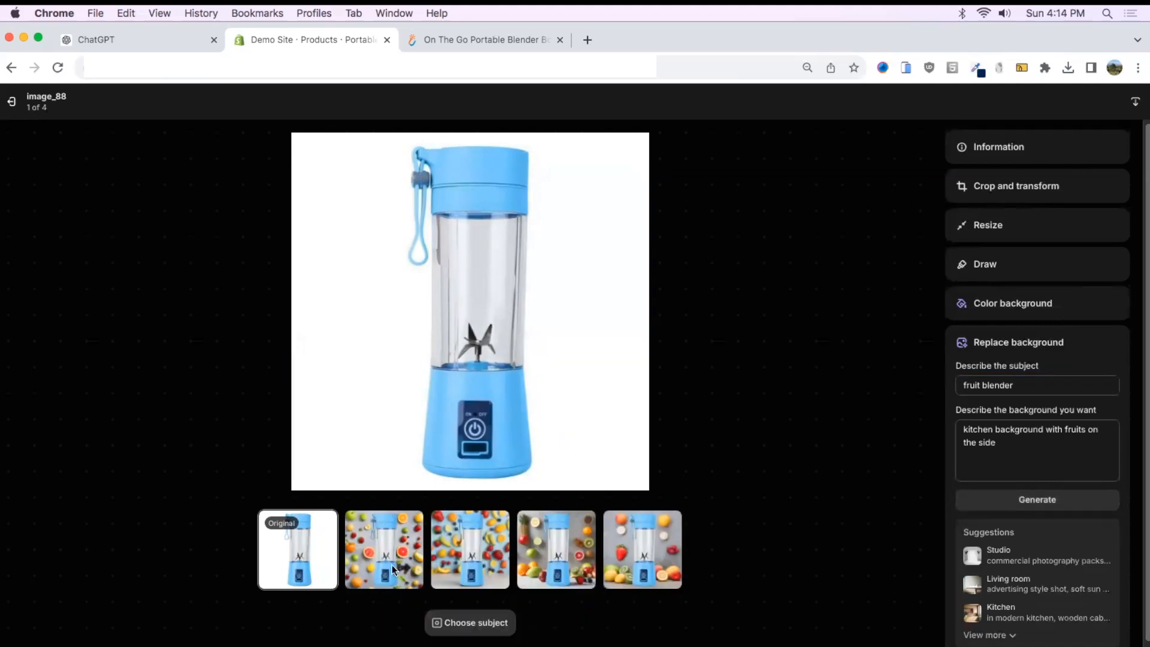
- Preview the scattered fruit, fruit wall, fruit table and fourth generated background versions
{"action": "left_click", "coordinate": [384, 549]}
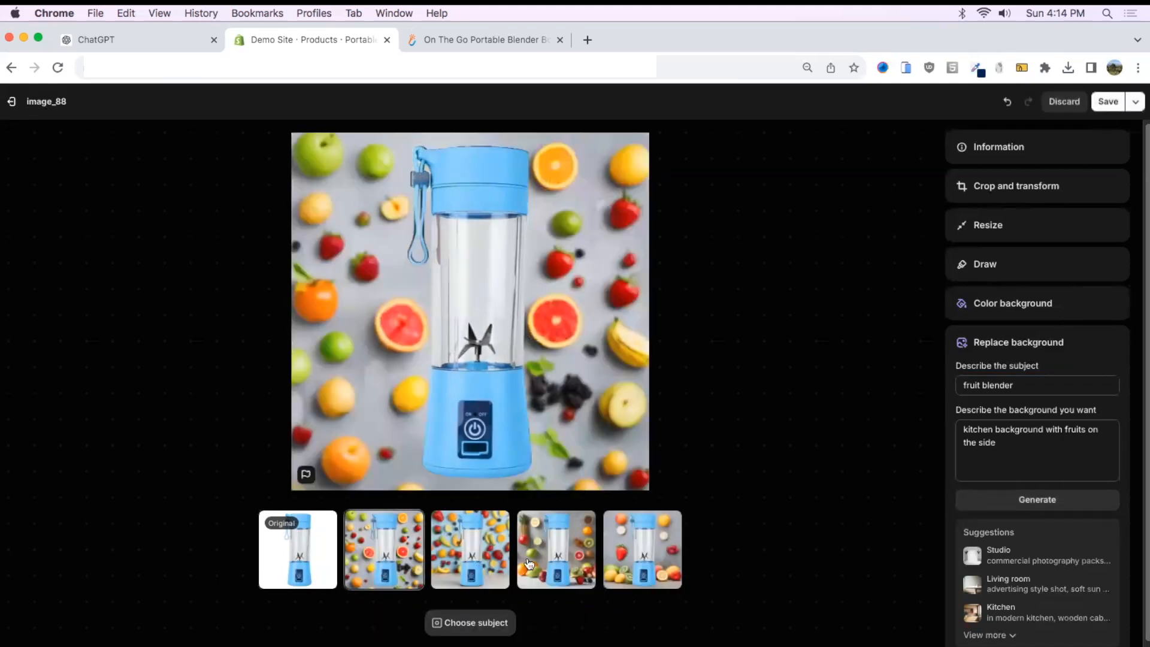
{"action": "left_click", "coordinate": [470, 550]}
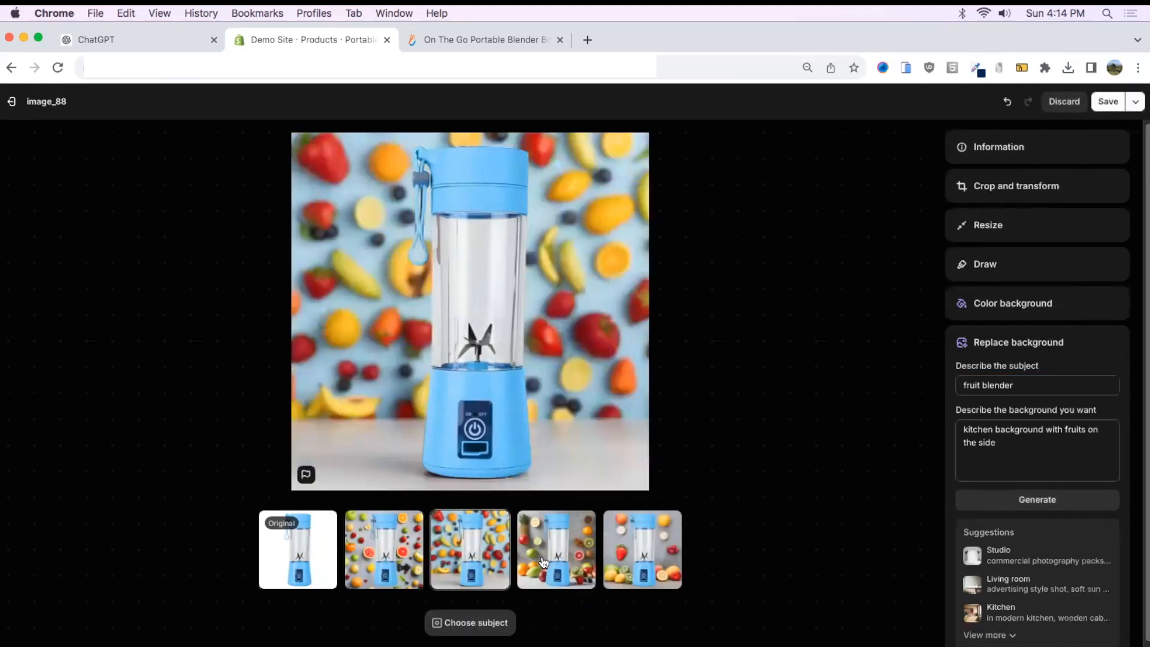
{"action": "left_click", "coordinate": [556, 550]}
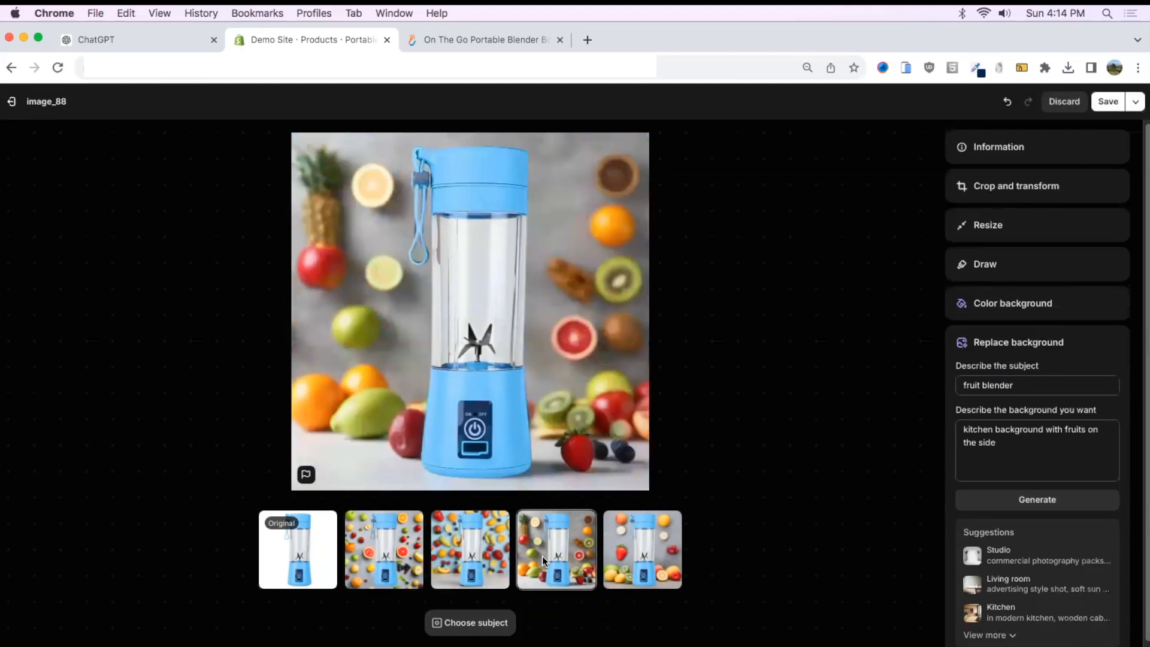
{"action": "mouse_move", "coordinate": [485, 479]}
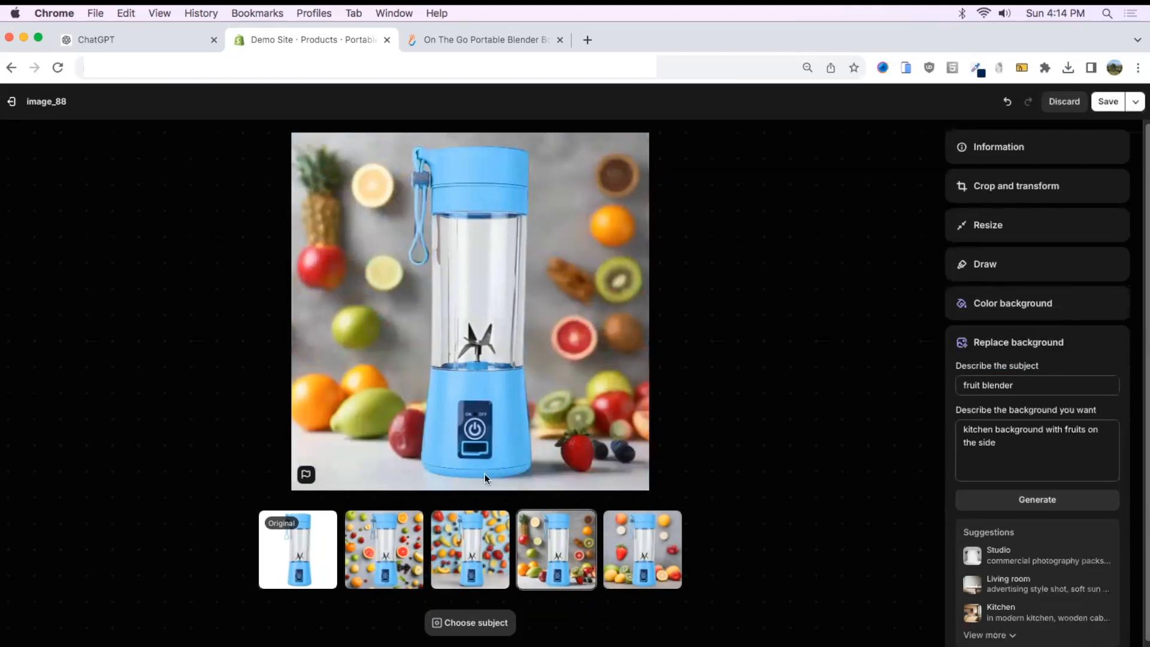
{"action": "left_click", "coordinate": [642, 550]}
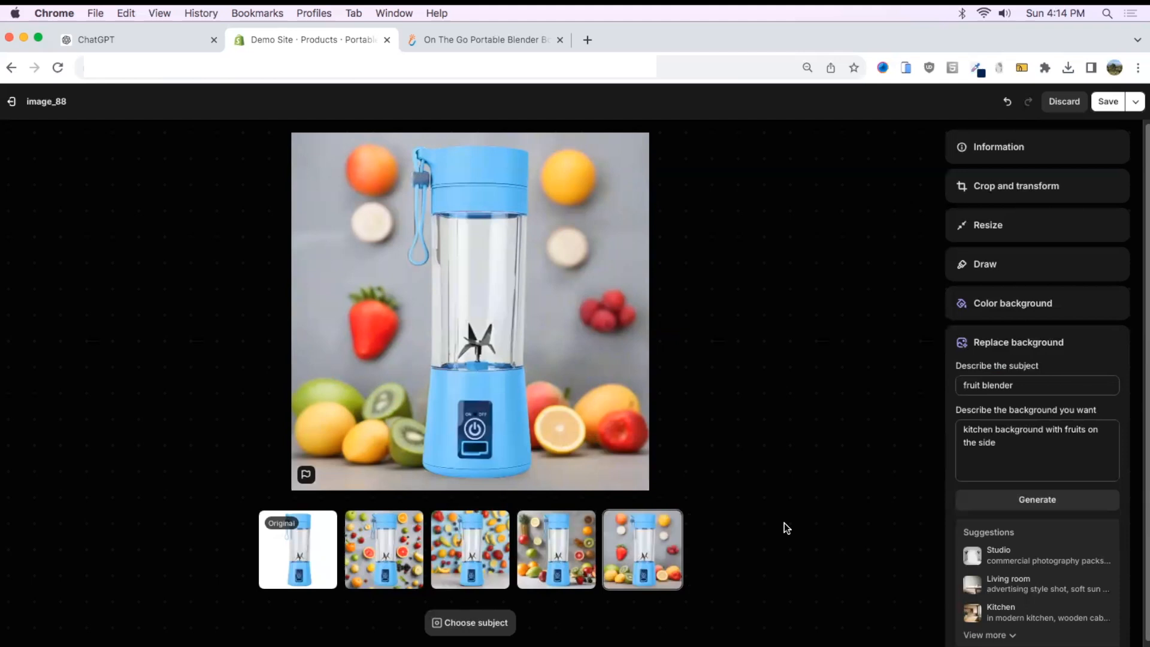
- Restore the original white background and expand the full background suggestions list
{"action": "left_click", "coordinate": [298, 551]}
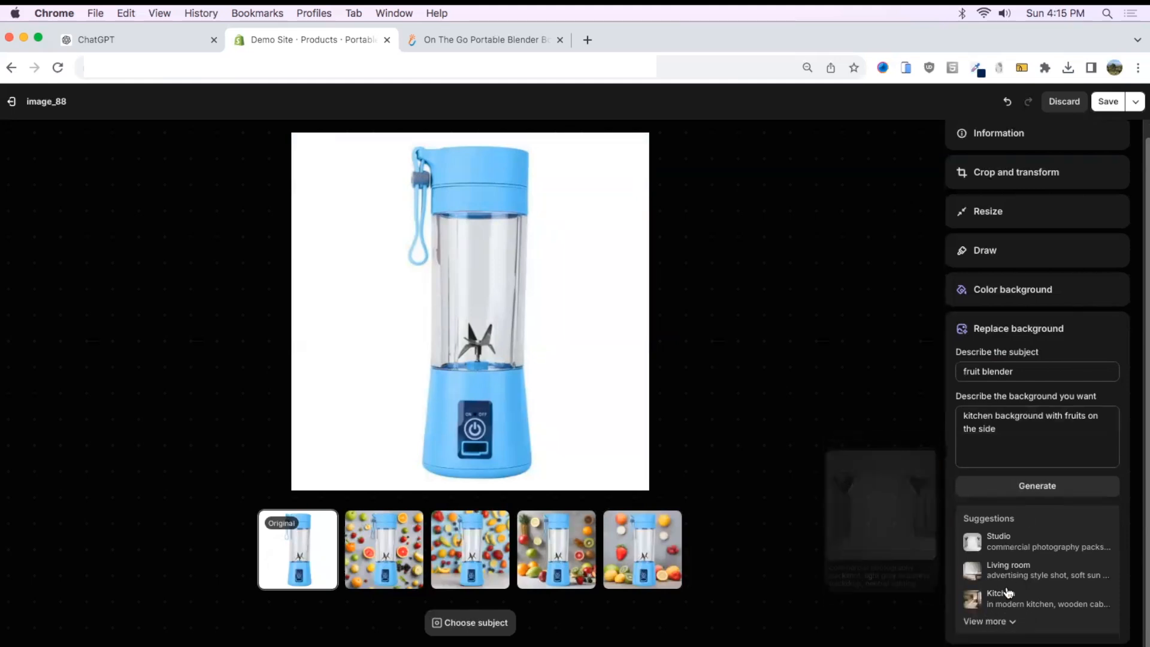
{"action": "left_click", "coordinate": [989, 621]}
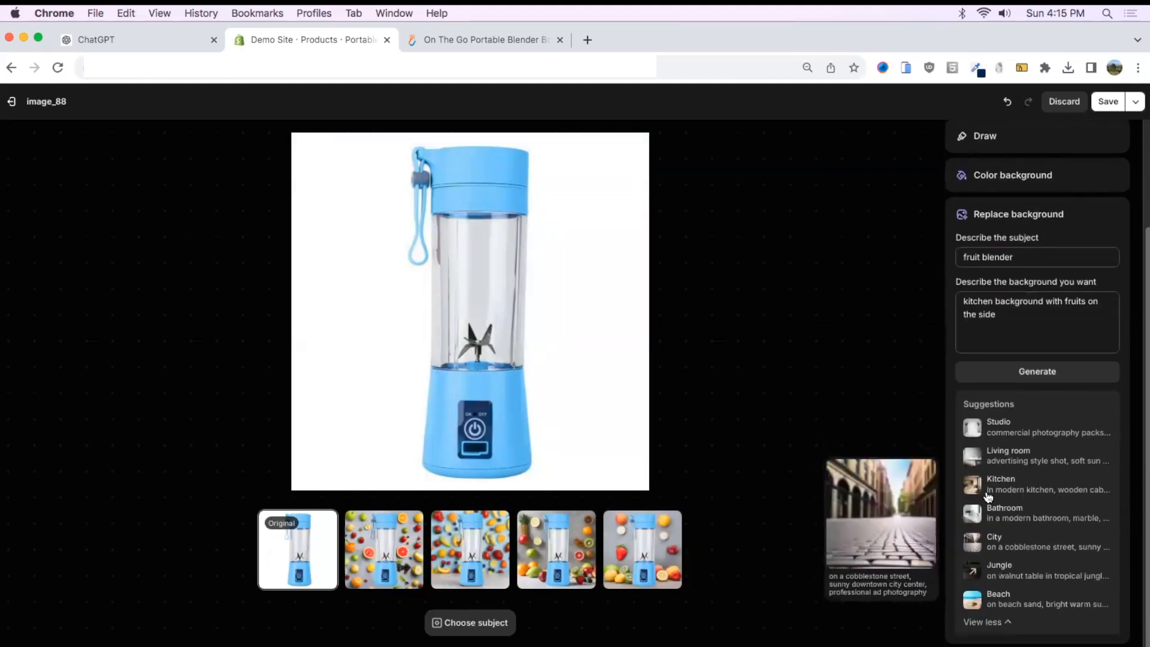